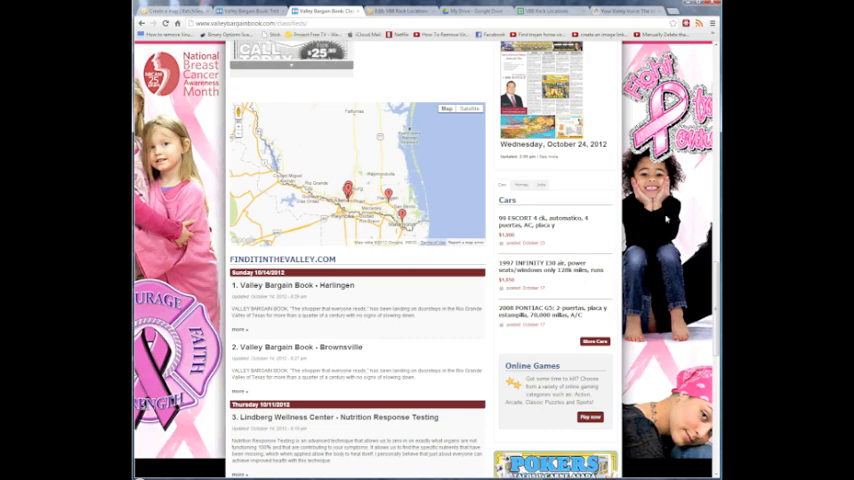
Scroll down the classifieds page toward the Valley Bargain Book test page's rack locations map.
{"action": "scroll", "scroll_direction": "down", "scroll_amount": 3}
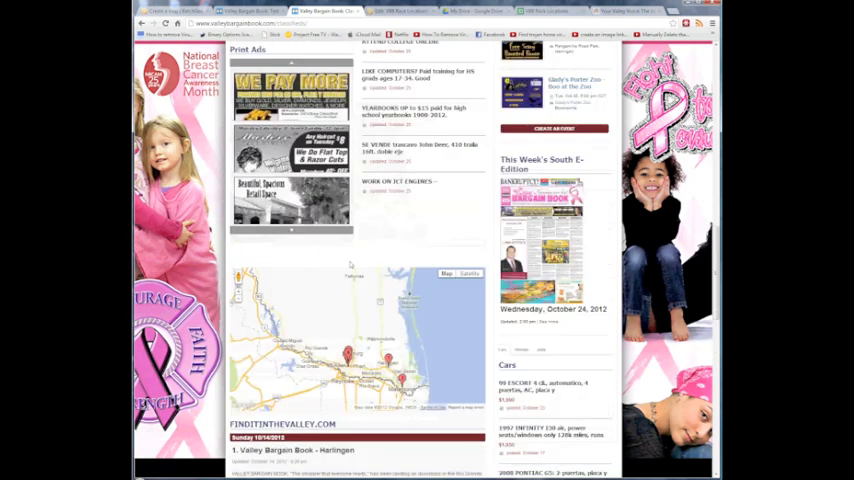
{"action": "scroll", "scroll_direction": "down", "scroll_amount": 3}
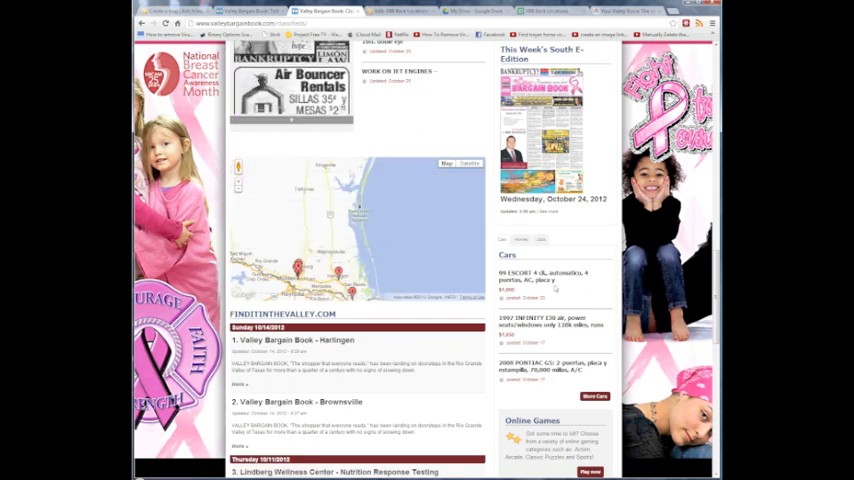
{"action": "scroll", "scroll_direction": "down", "scroll_amount": 3}
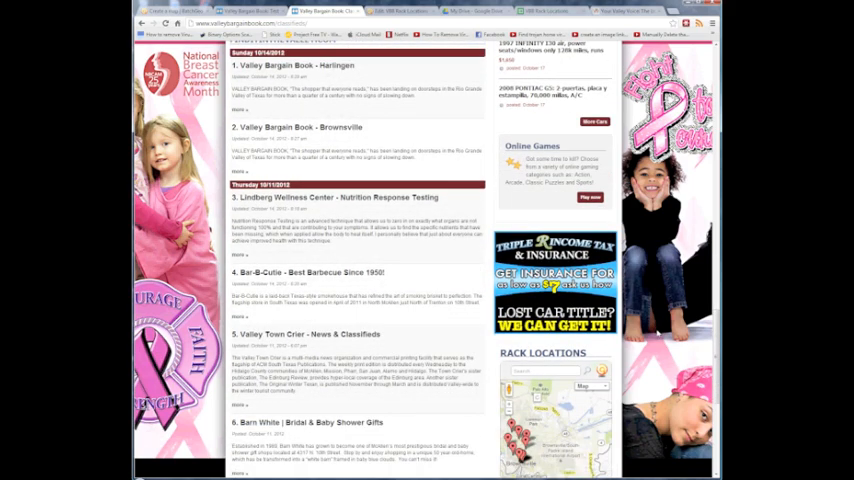
{"action": "scroll", "scroll_direction": "down", "scroll_amount": 3}
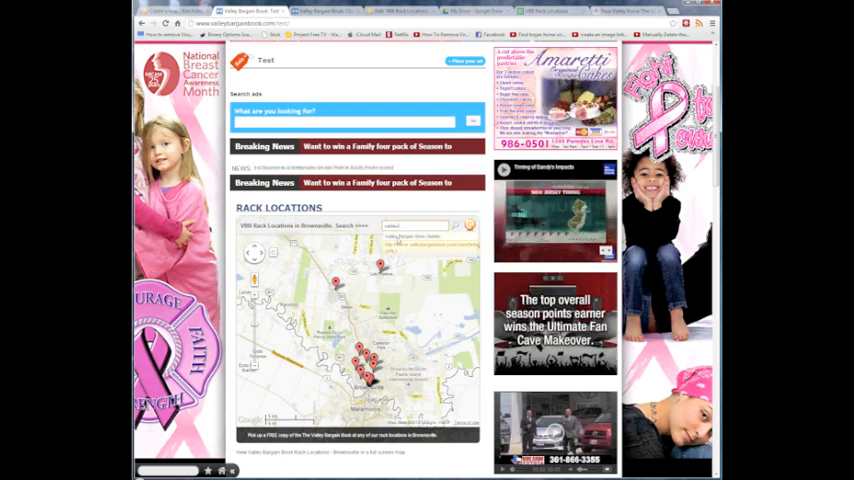
Switch to the Your Valley Voice tab showing the Early Voting Locations map.
{"action": "left_click", "coordinate": [357, 363]}
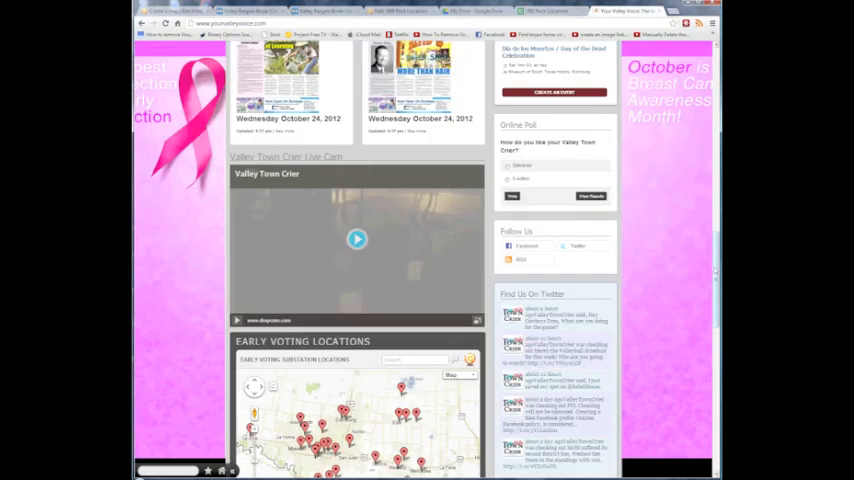
{"action": "scroll", "scroll_direction": "down", "scroll_amount": 3}
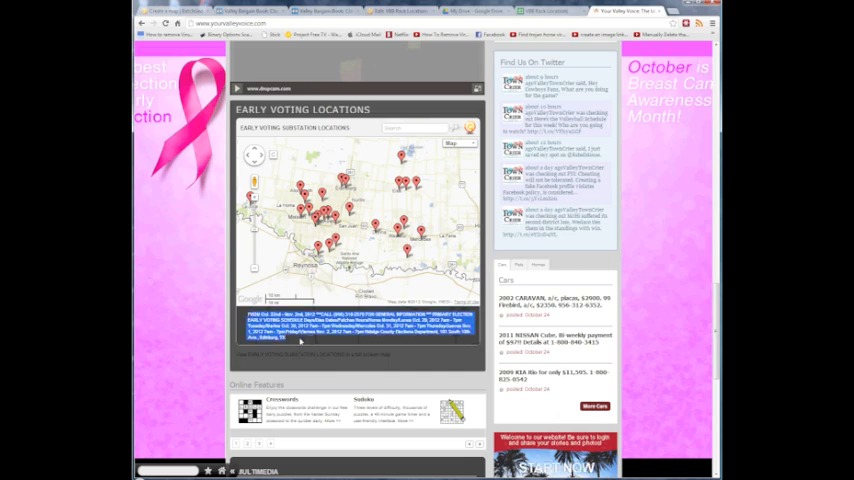
{"action": "left_click", "coordinate": [300, 340]}
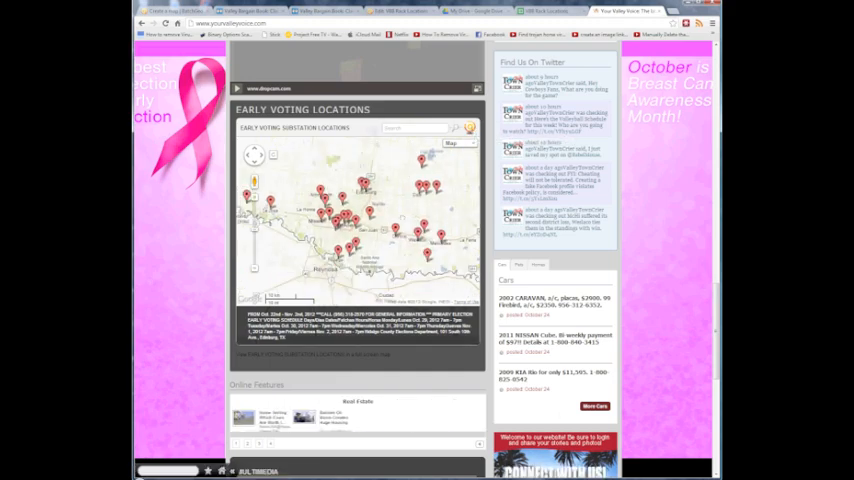
{"action": "left_click", "coordinate": [363, 197]}
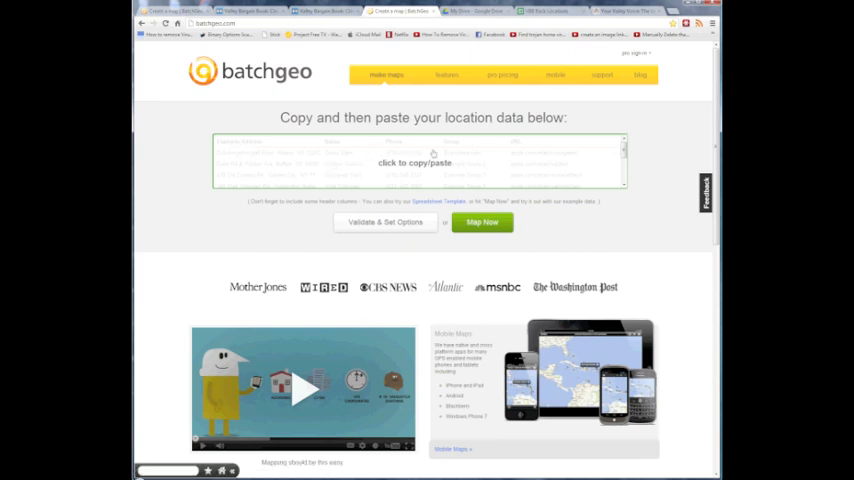
{"action": "mouse_move", "coordinate": [476, 163]}
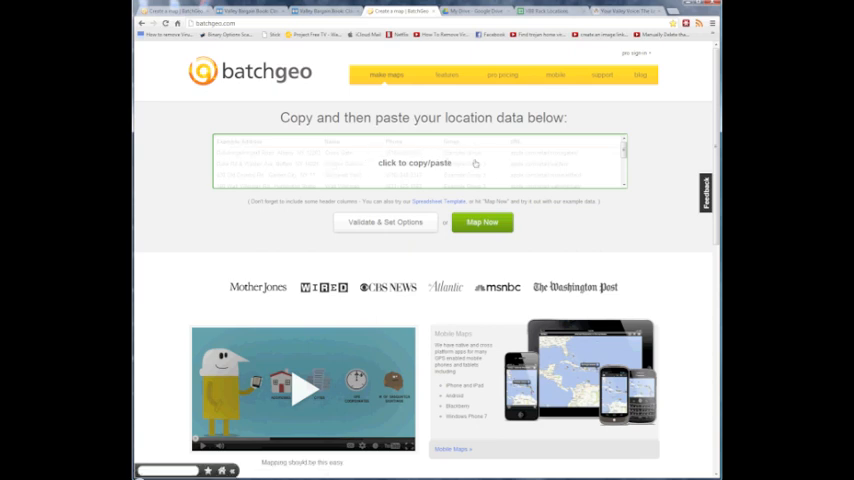
Activate BatchGeo's copy/paste data box so location data can be pasted.
{"action": "left_click", "coordinate": [415, 162]}
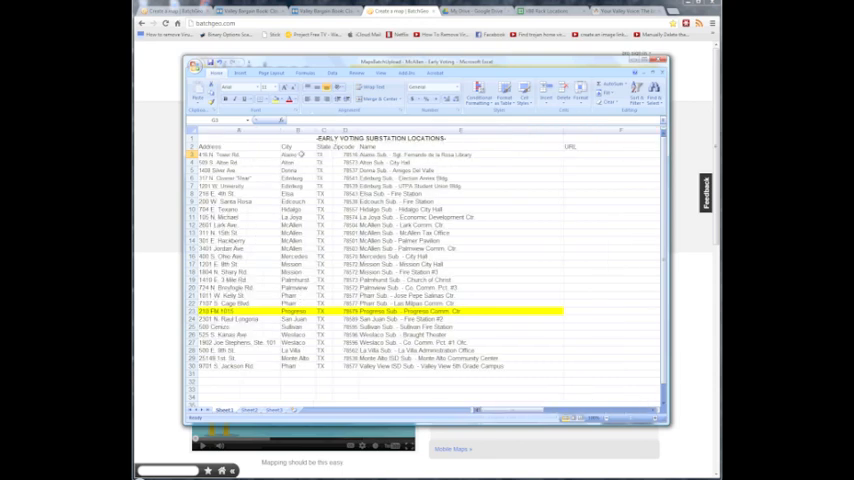
Check the empty URL column in the early voting substation spreadsheet.
{"action": "left_click", "coordinate": [238, 155]}
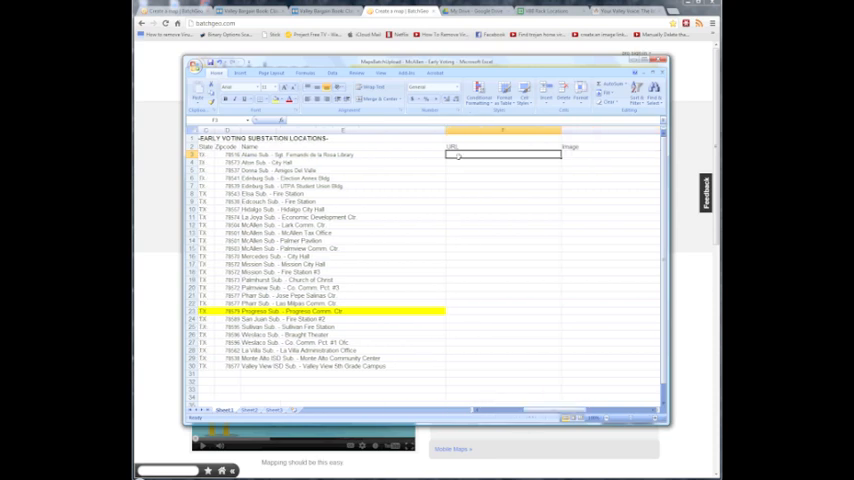
{"action": "mouse_move", "coordinate": [574, 166]}
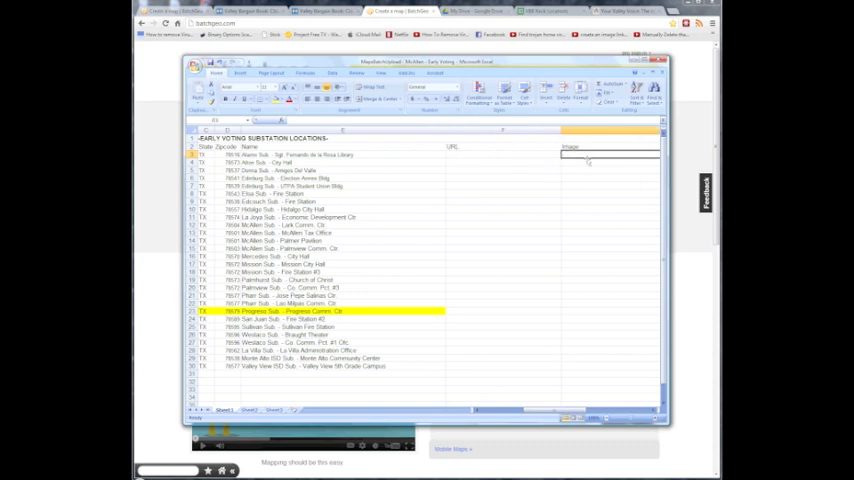
{"action": "mouse_move", "coordinate": [576, 307]}
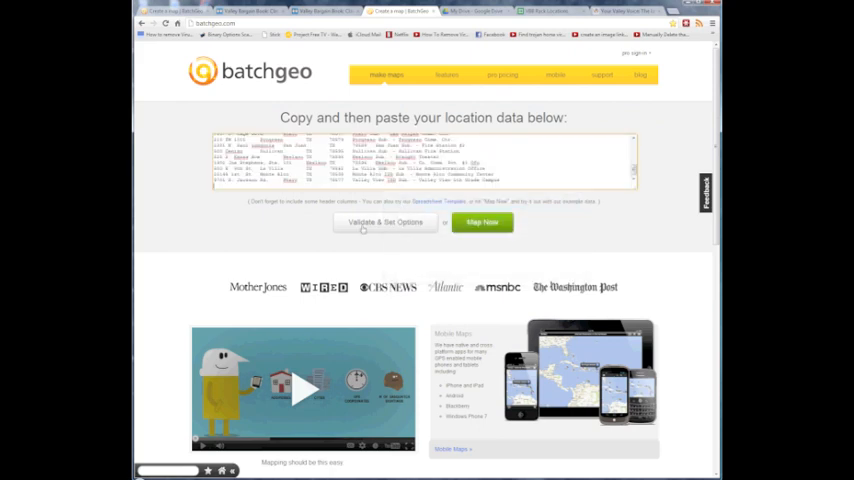
Validate the pasted substation data and set the map region to United States.
{"action": "left_click", "coordinate": [384, 222]}
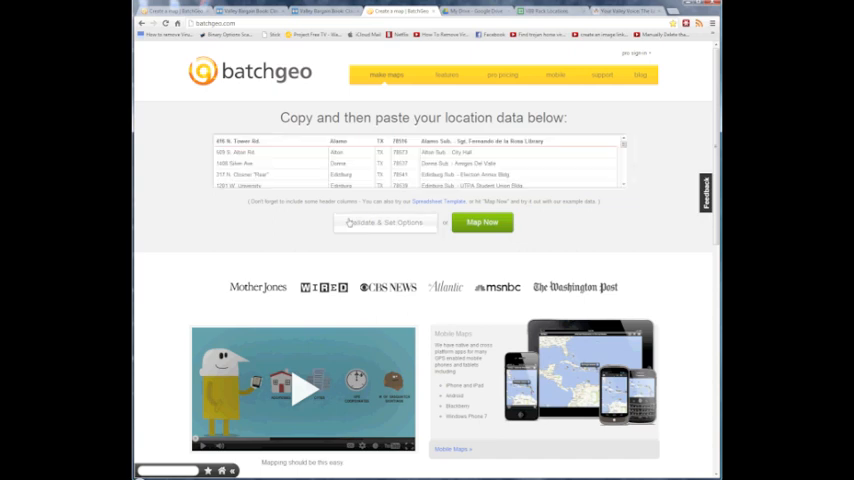
{"action": "left_click", "coordinate": [385, 222]}
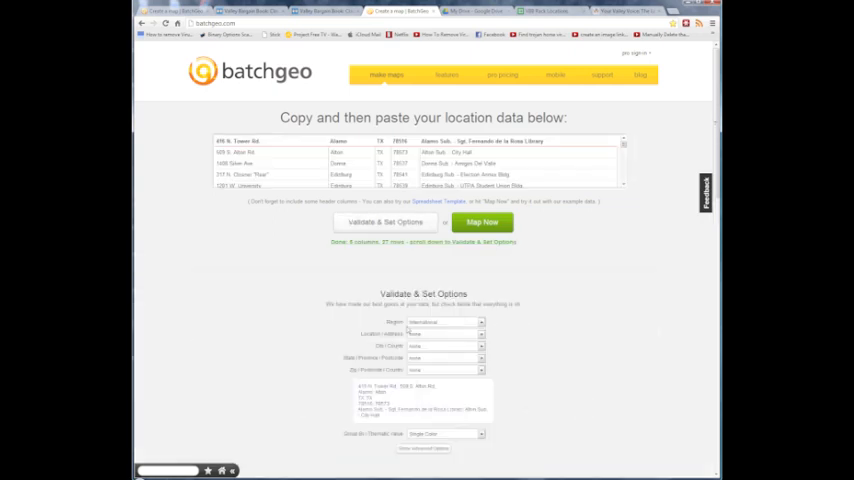
{"action": "scroll", "scroll_direction": "up", "scroll_amount": 3}
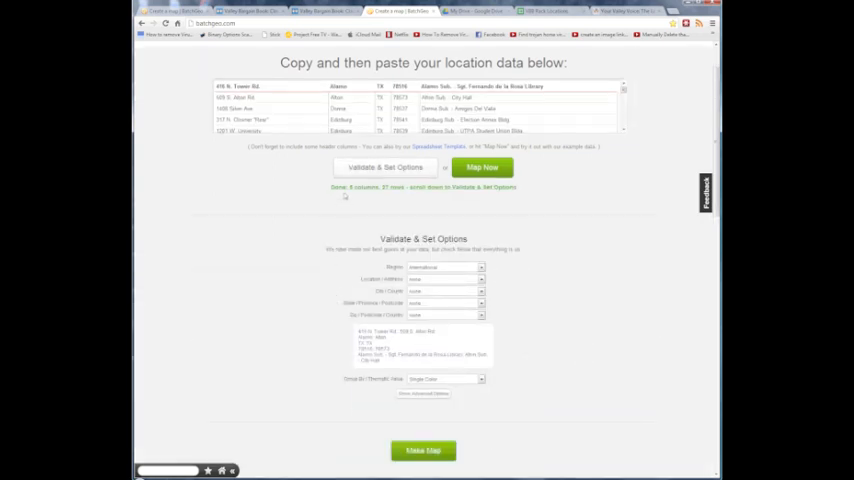
{"action": "left_click", "coordinate": [445, 267]}
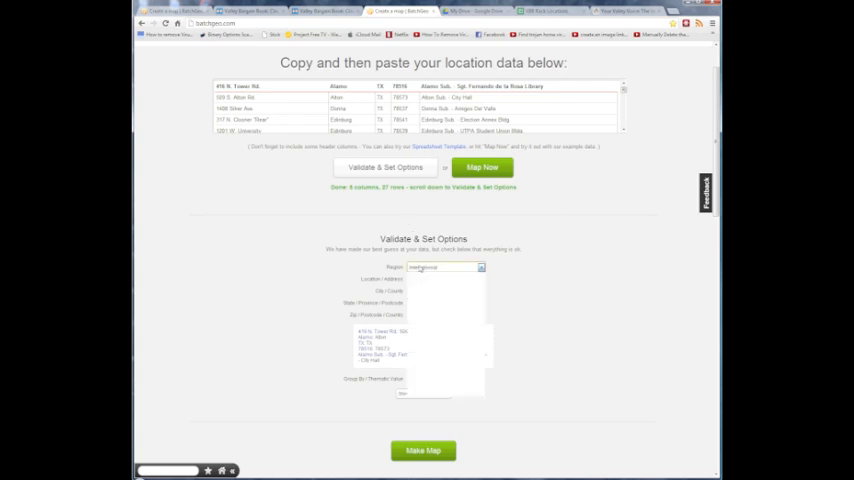
{"action": "left_click", "coordinate": [445, 267]}
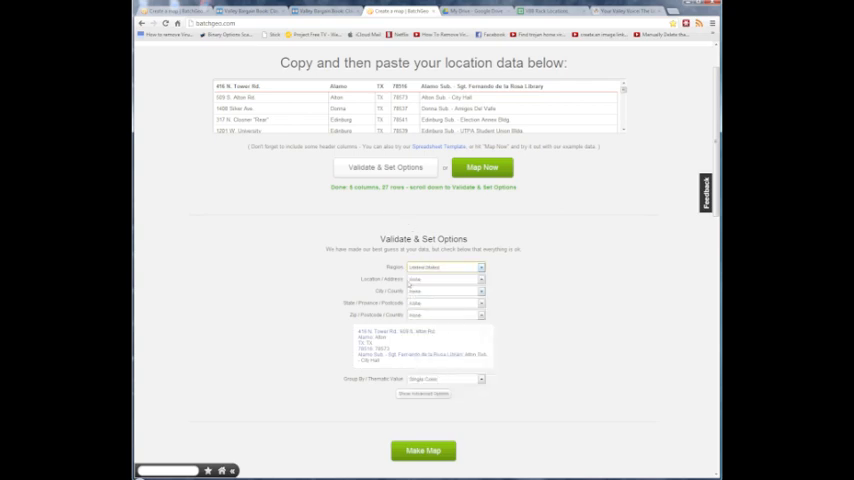
Map the street address and 78516 zip columns, and use substation names as titles.
{"action": "left_click", "coordinate": [445, 279]}
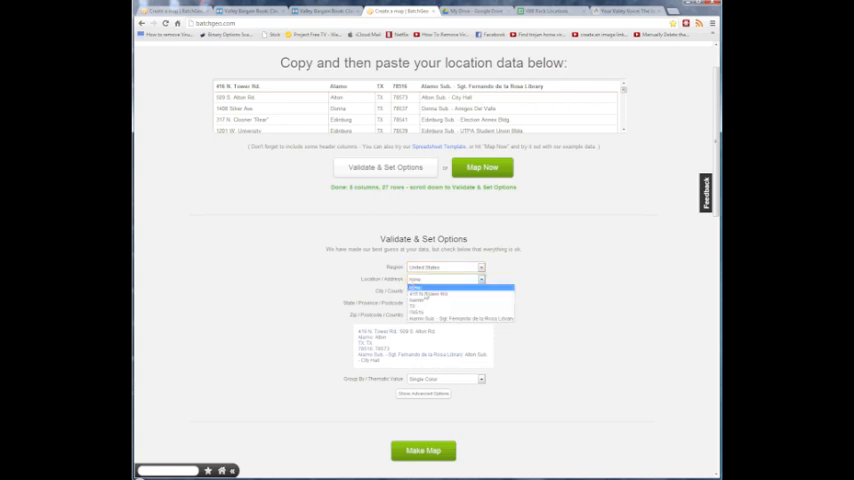
{"action": "left_click", "coordinate": [445, 293]}
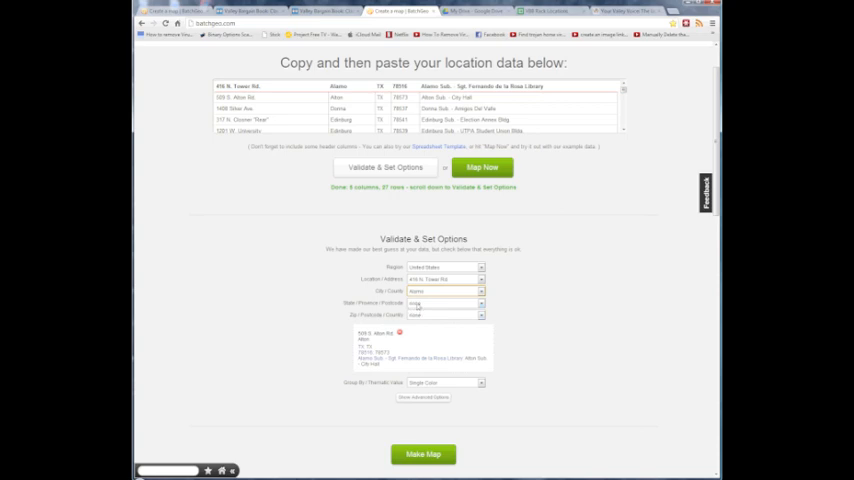
{"action": "left_click", "coordinate": [480, 315]}
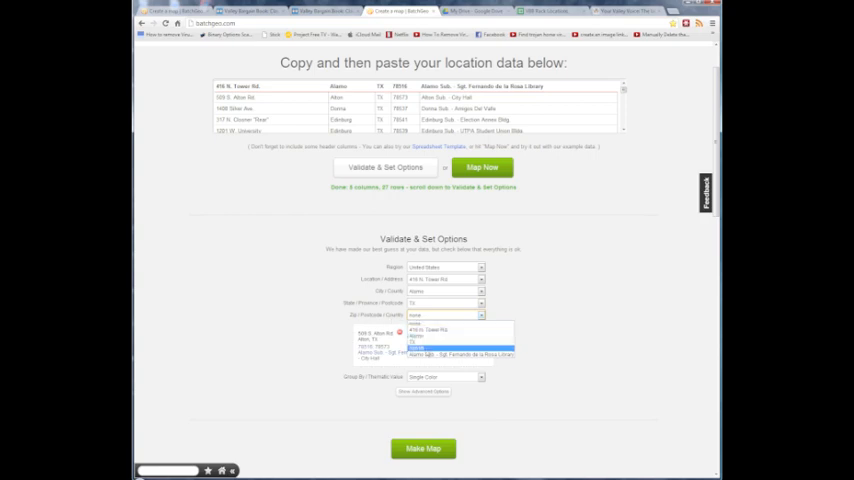
{"action": "left_click", "coordinate": [460, 349]}
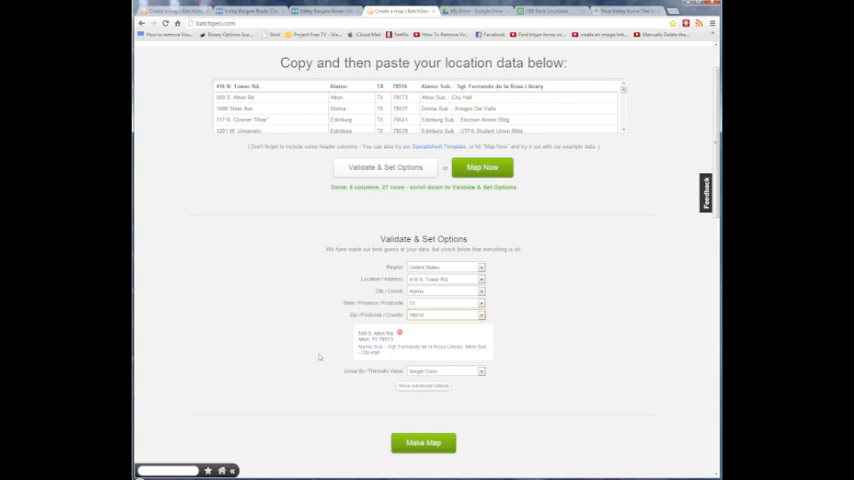
{"action": "mouse_move", "coordinate": [300, 347]}
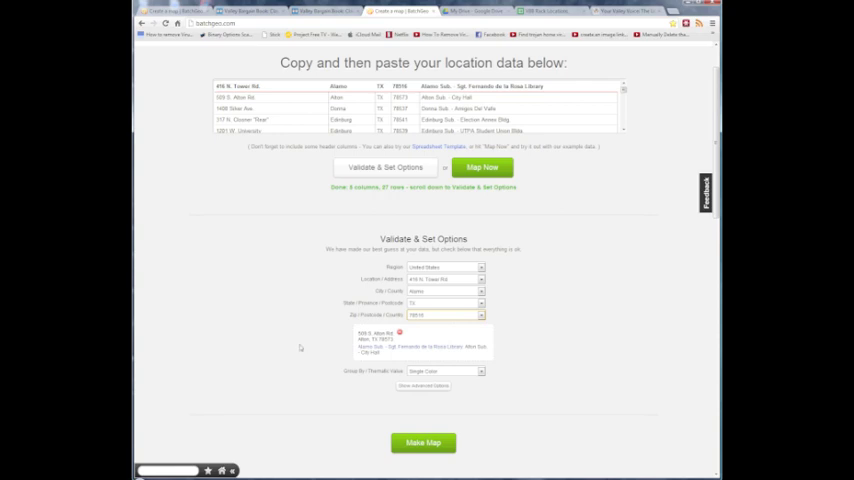
{"action": "left_click", "coordinate": [424, 385]}
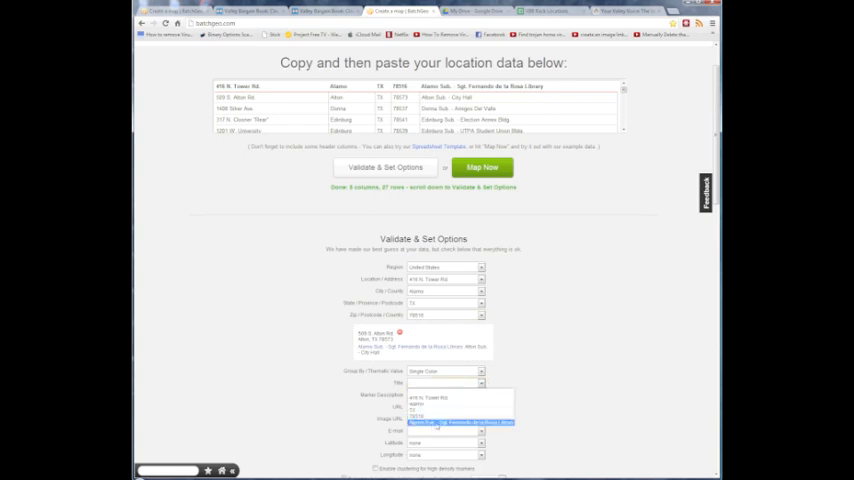
{"action": "left_click", "coordinate": [457, 422]}
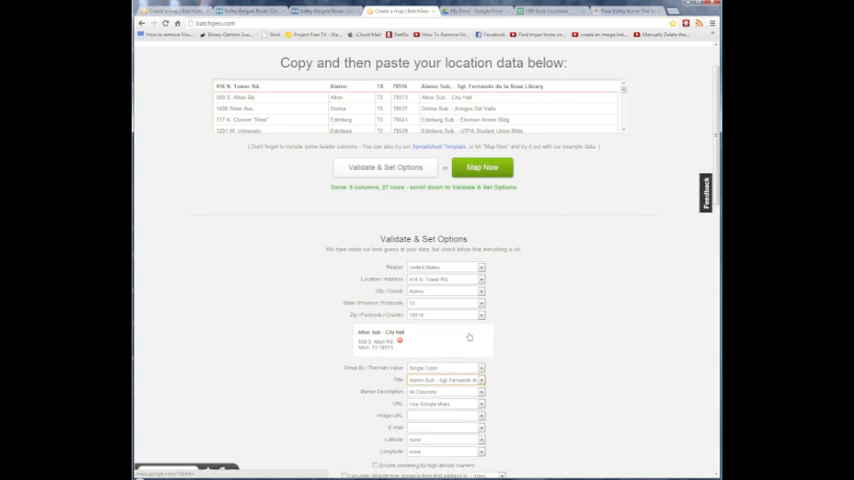
{"action": "scroll", "scroll_direction": "down", "scroll_amount": 3}
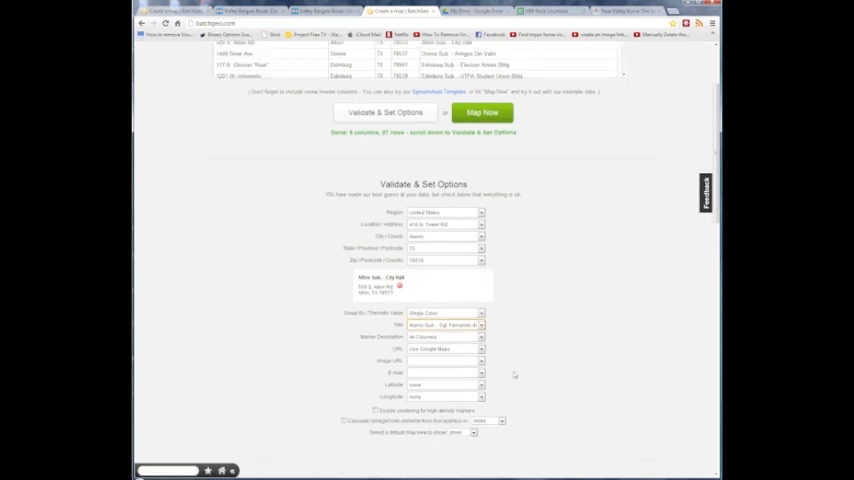
{"action": "scroll", "scroll_direction": "down", "scroll_amount": 3}
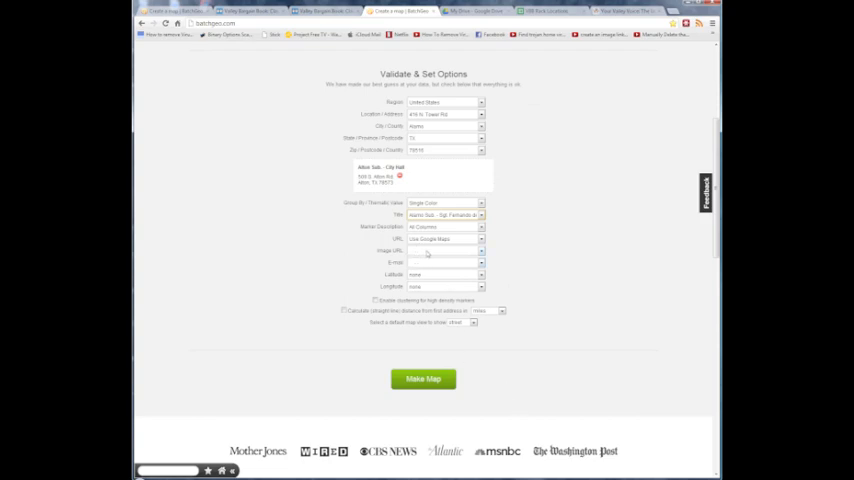
{"action": "mouse_move", "coordinate": [533, 239]}
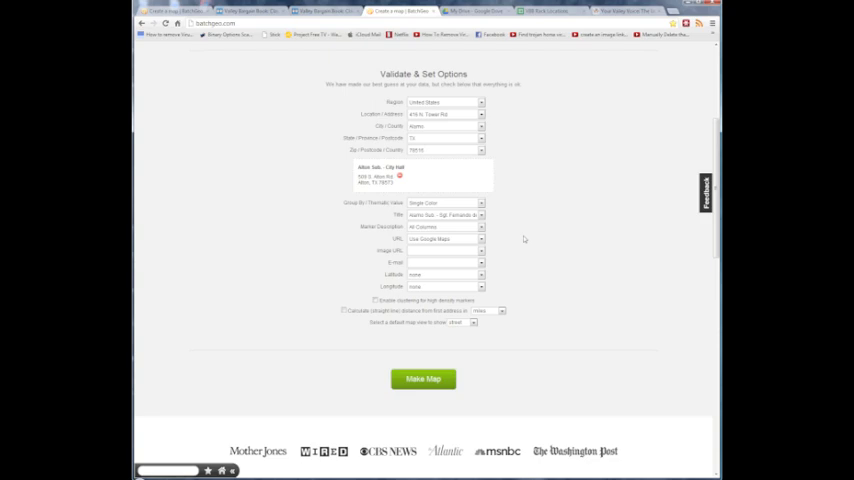
{"action": "mouse_move", "coordinate": [549, 275]}
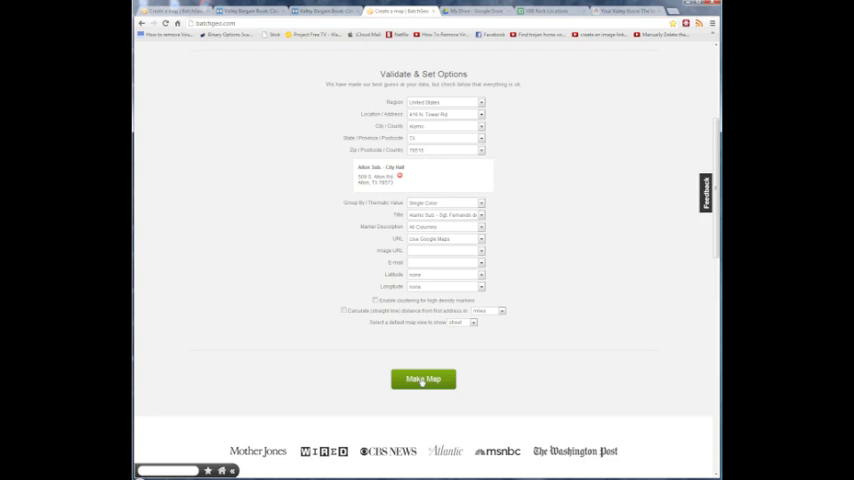
Make the map from the validated locations and review its plotted markers.
{"action": "left_click", "coordinate": [423, 379]}
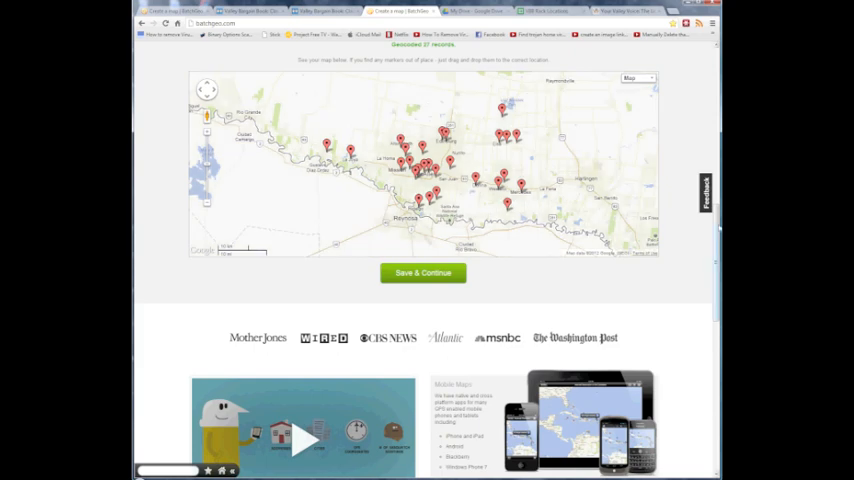
{"action": "scroll", "scroll_direction": "up", "scroll_amount": 3}
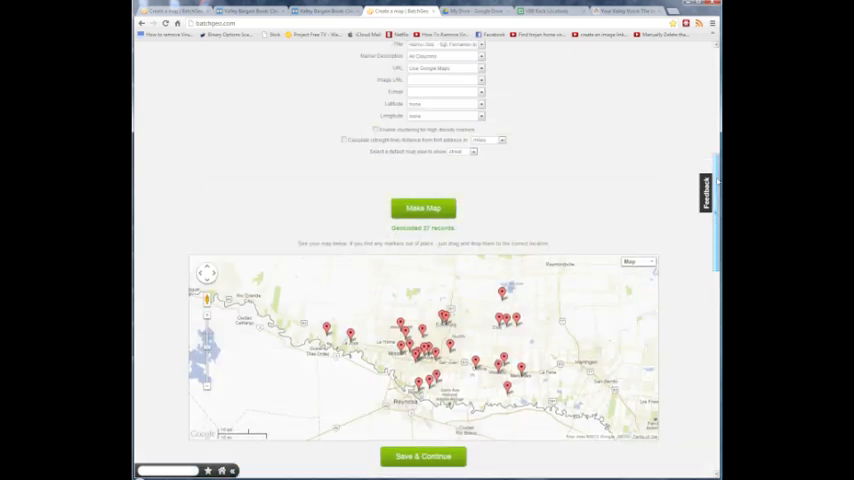
{"action": "scroll", "scroll_direction": "down", "scroll_amount": 3}
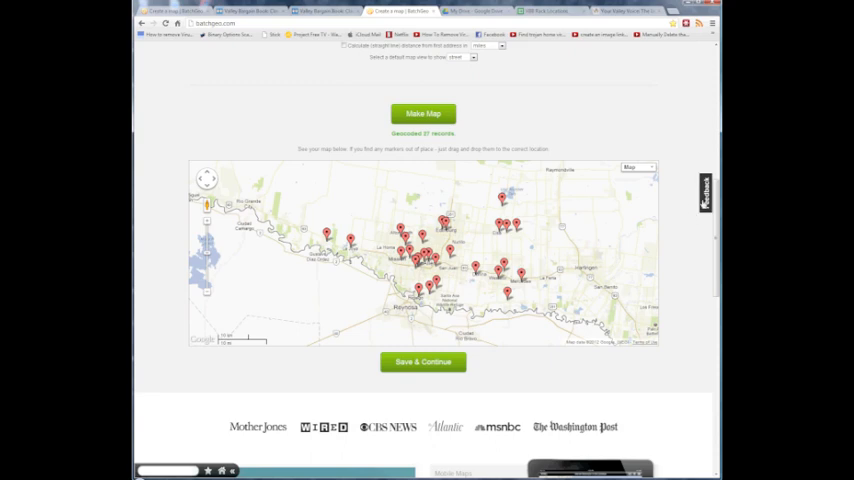
{"action": "scroll", "scroll_direction": "up", "scroll_amount": 3}
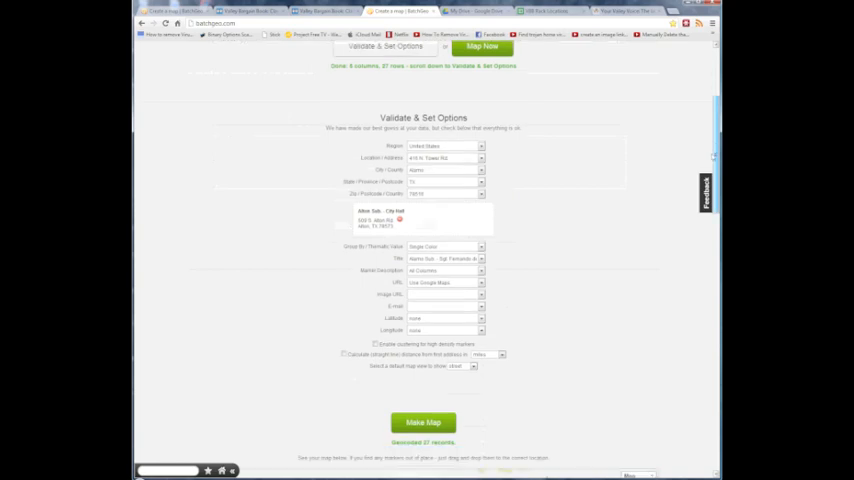
{"action": "left_click", "coordinate": [422, 422]}
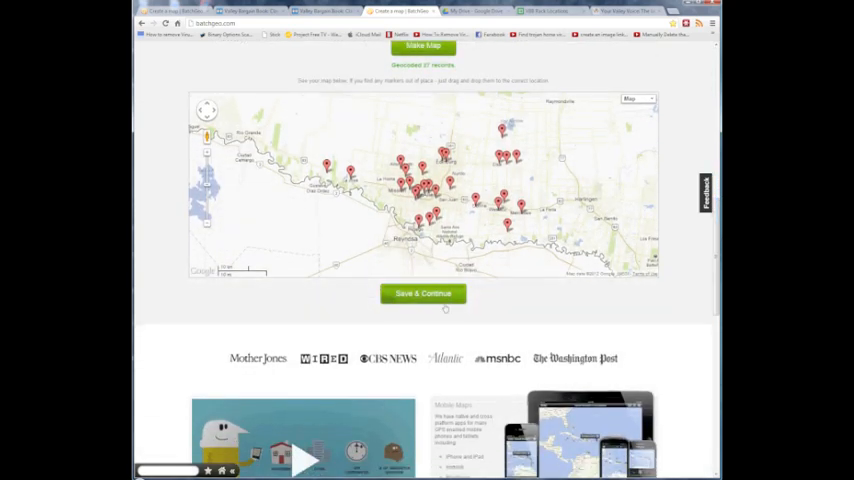
Open the save form and fill in the map's details, including 'Local' text.
{"action": "left_click", "coordinate": [422, 293]}
{"action": "type", "text": "Valley"}
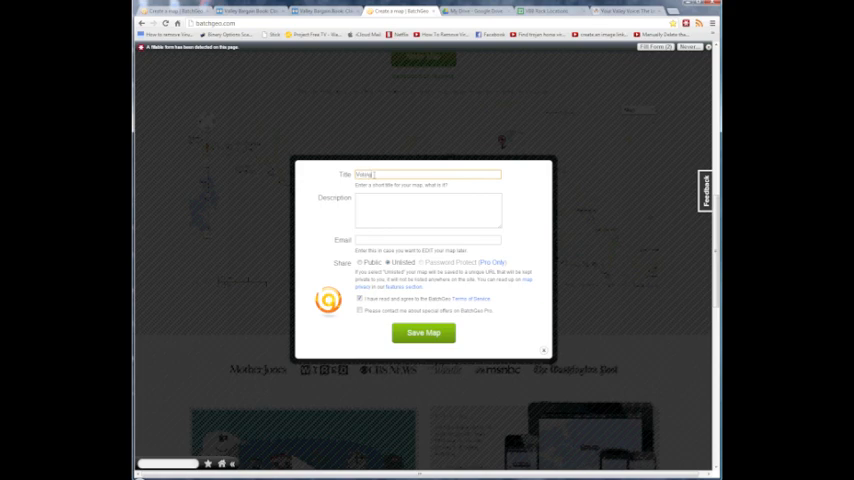
{"action": "type", "text": "Local"}
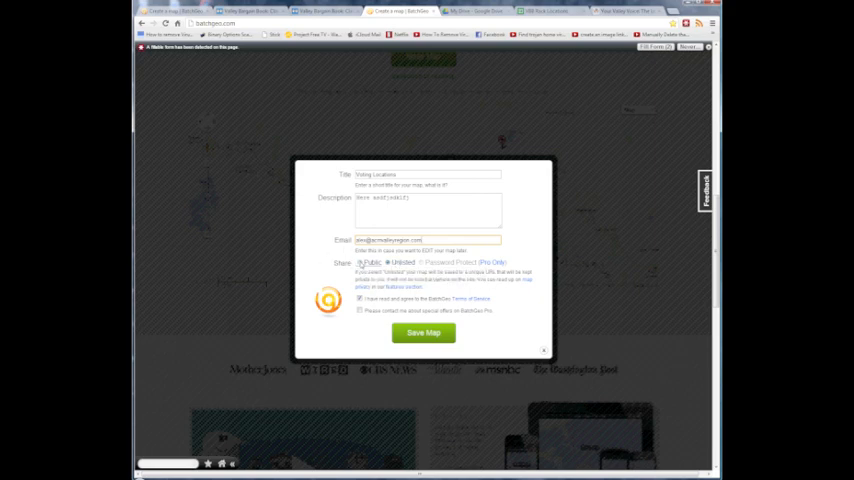
{"action": "left_click", "coordinate": [387, 262]}
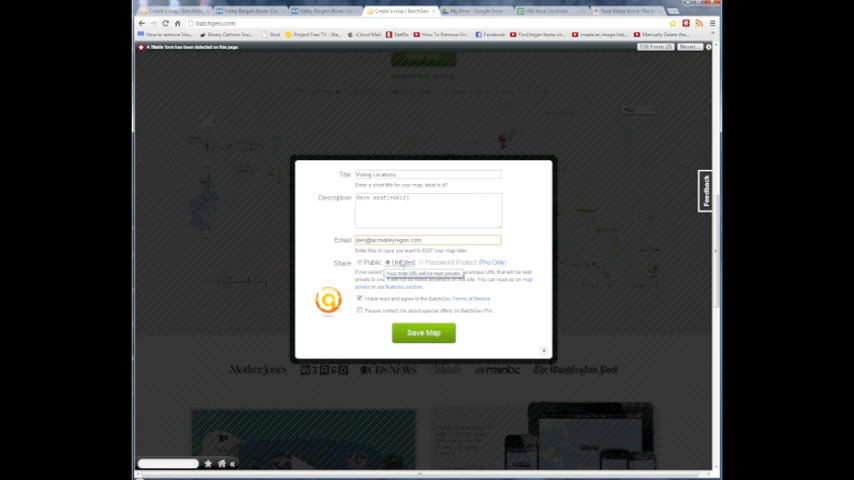
{"action": "left_click", "coordinate": [388, 264]}
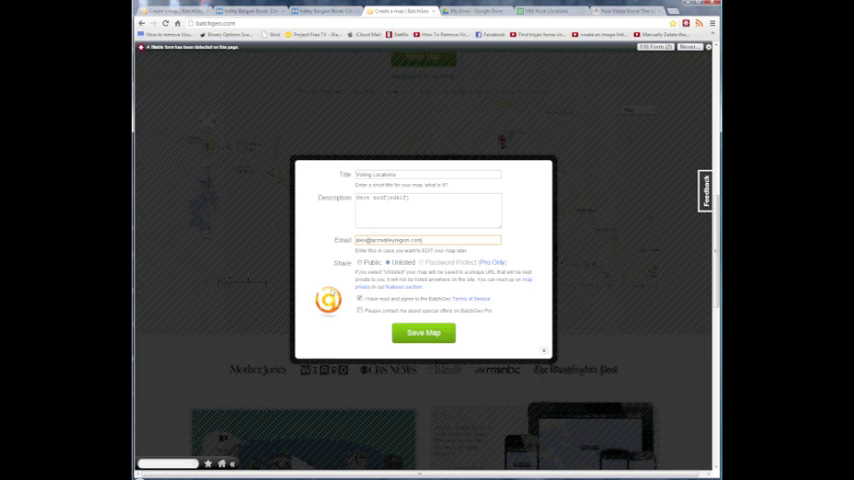
Set sharing to Public and save the map.
{"action": "left_click", "coordinate": [360, 262]}
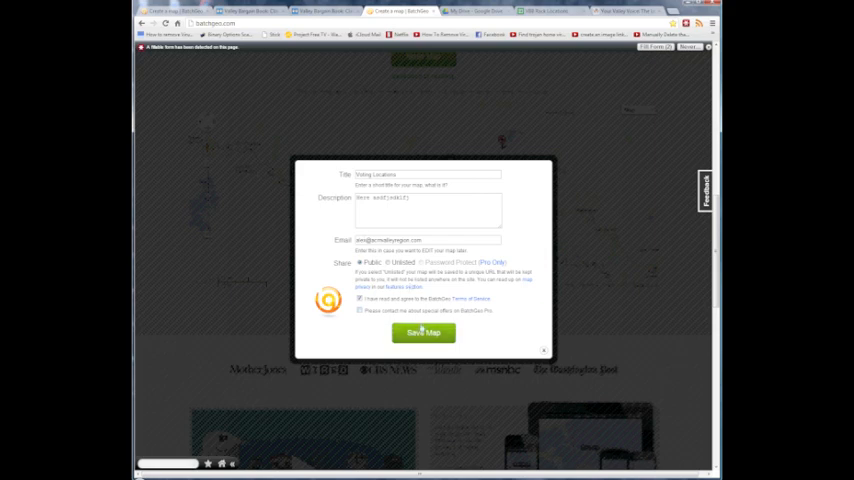
{"action": "left_click", "coordinate": [422, 332]}
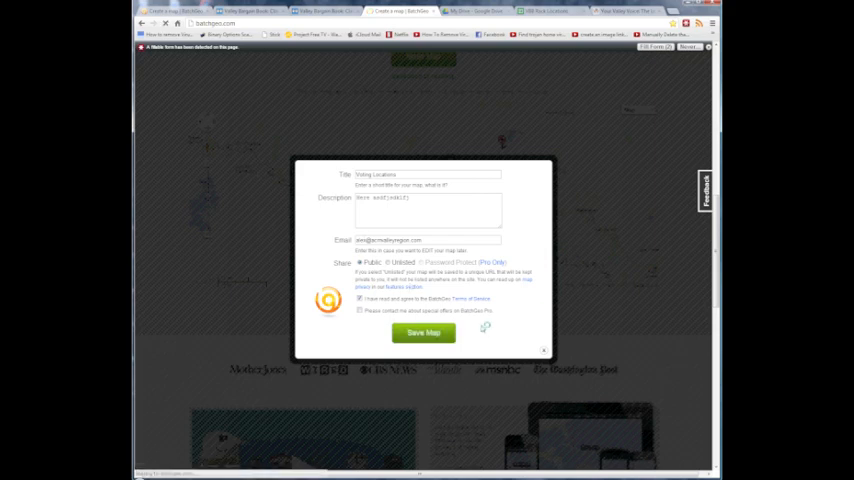
{"action": "left_click", "coordinate": [423, 332]}
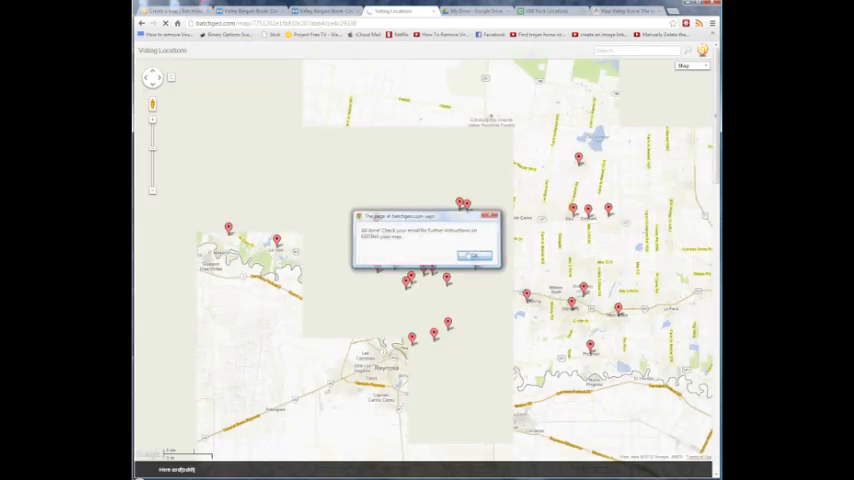
Dismiss the 'All done' alert and return to the Valley Bargain Book page.
{"action": "left_click", "coordinate": [471, 256]}
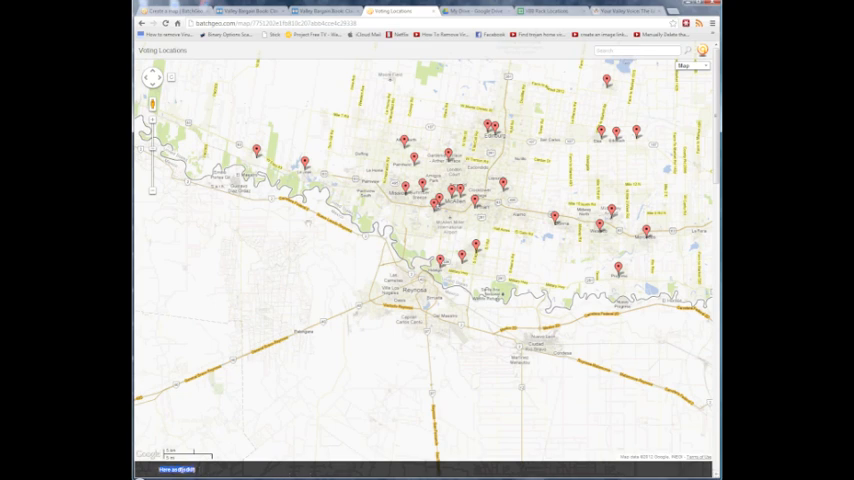
{"action": "left_click", "coordinate": [310, 11]}
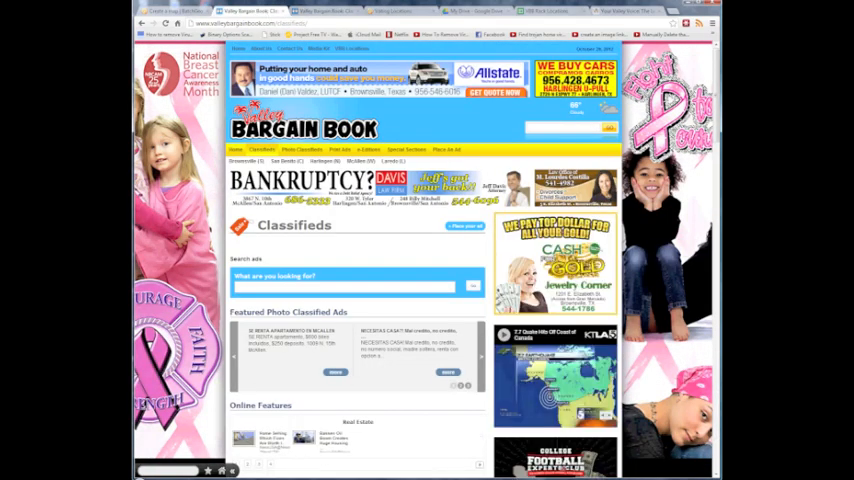
Scroll down to the Rack Locations map, then go to the iCloud home page.
{"action": "scroll", "scroll_direction": "down", "scroll_amount": 3}
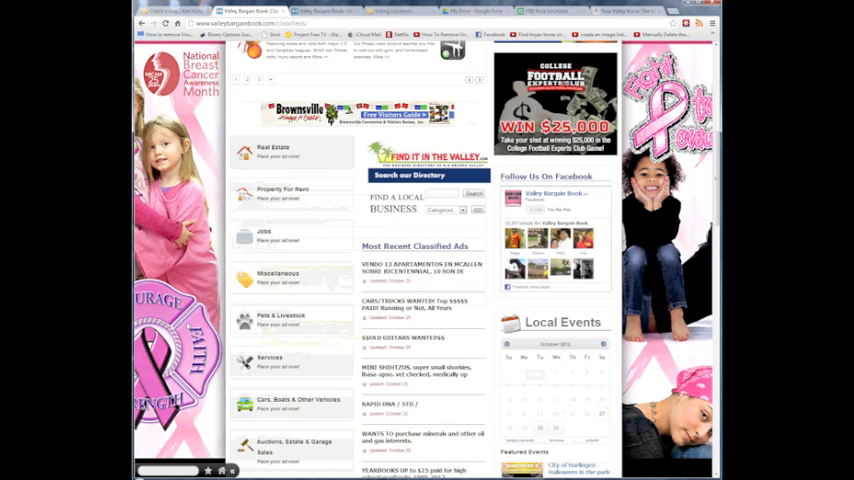
{"action": "scroll", "scroll_direction": "down", "scroll_amount": 3}
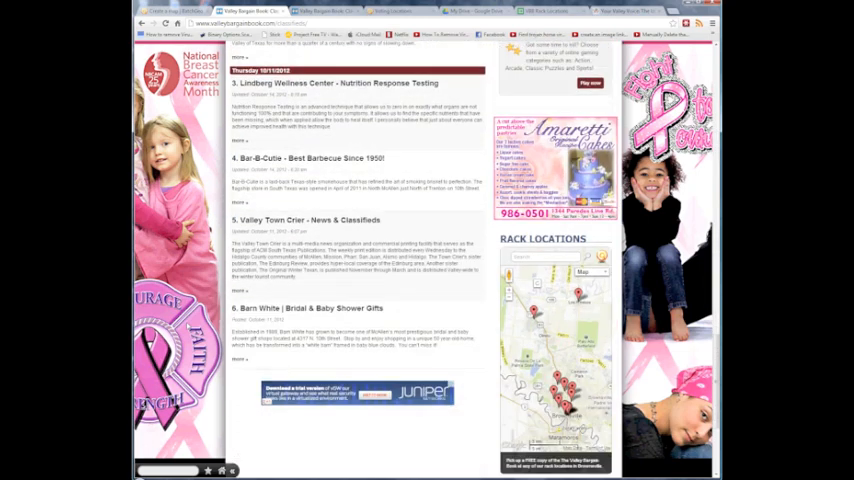
{"action": "scroll", "scroll_direction": "down", "scroll_amount": 3}
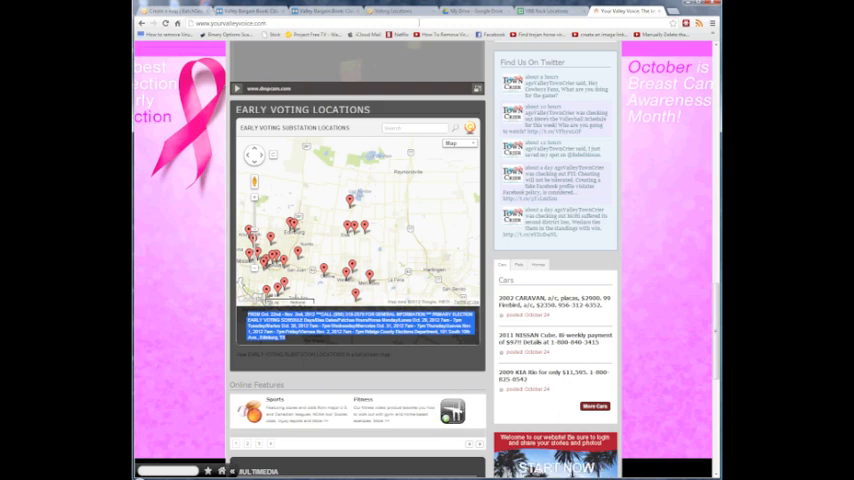
{"action": "left_click", "coordinate": [470, 11]}
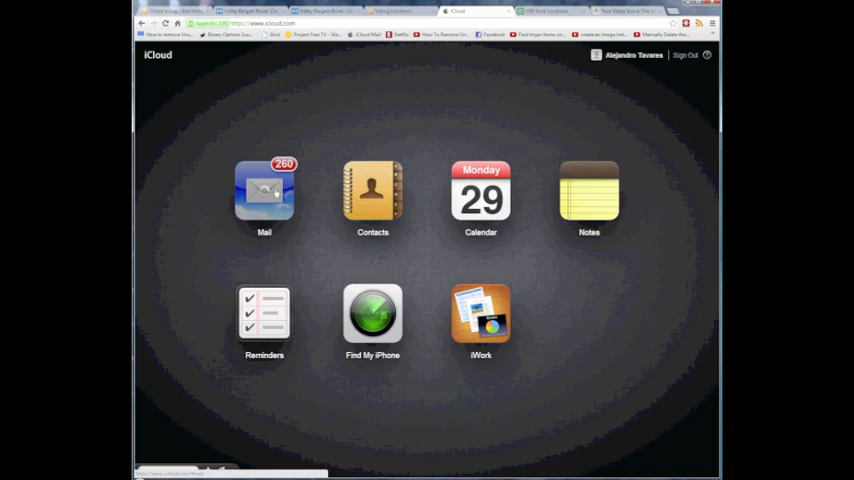
Open iCloud Mail and the newest BatchGeo email.
{"action": "left_click", "coordinate": [264, 190]}
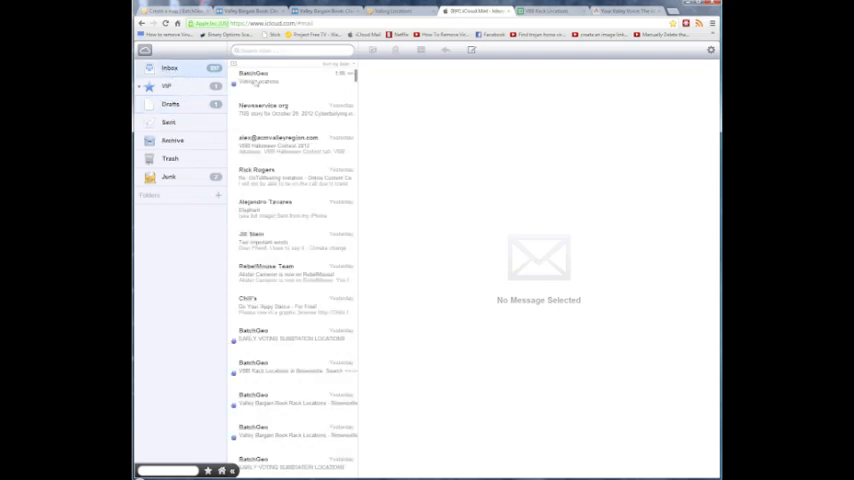
{"action": "left_click", "coordinate": [290, 80]}
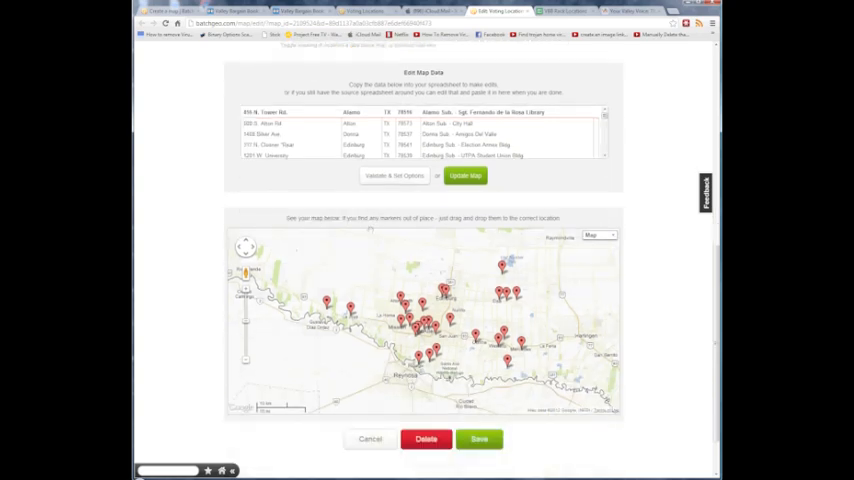
Set the Voting Locations map to Public and try disabling ads, dismissing the Pro-only warning.
{"action": "left_click", "coordinate": [479, 439]}
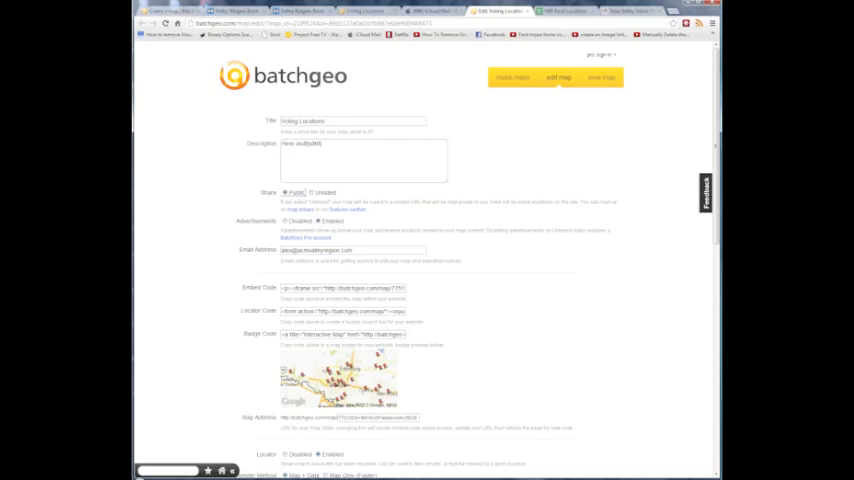
{"action": "left_click", "coordinate": [319, 221]}
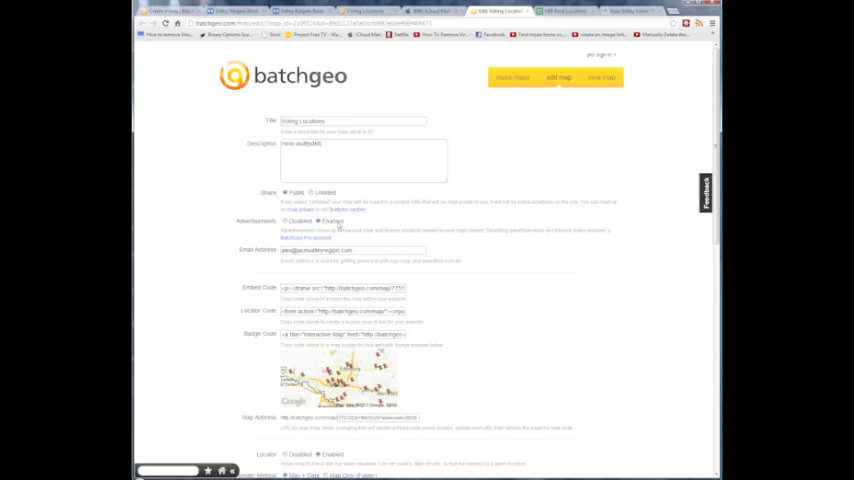
{"action": "left_click", "coordinate": [312, 192]}
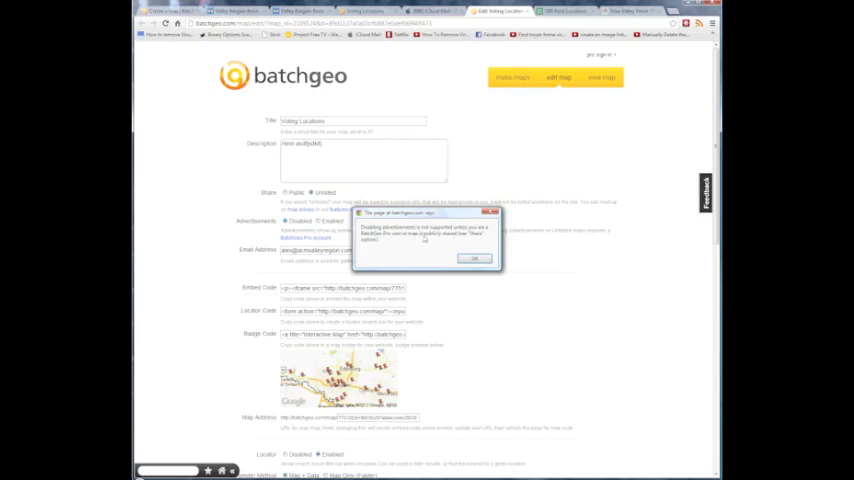
{"action": "left_click", "coordinate": [475, 258]}
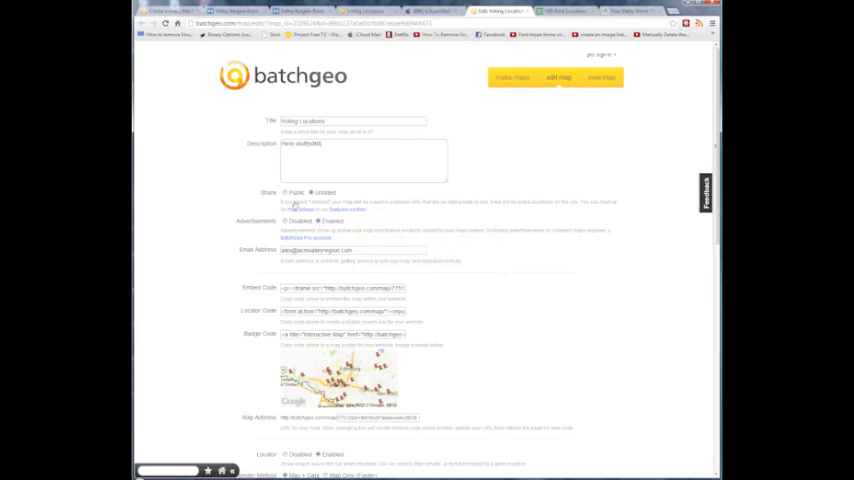
{"action": "left_click", "coordinate": [285, 192]}
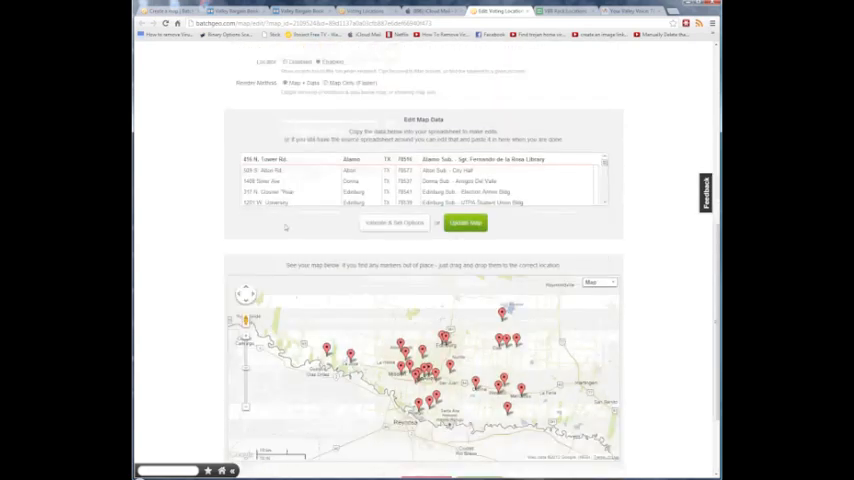
{"action": "scroll", "scroll_direction": "down", "scroll_amount": 3}
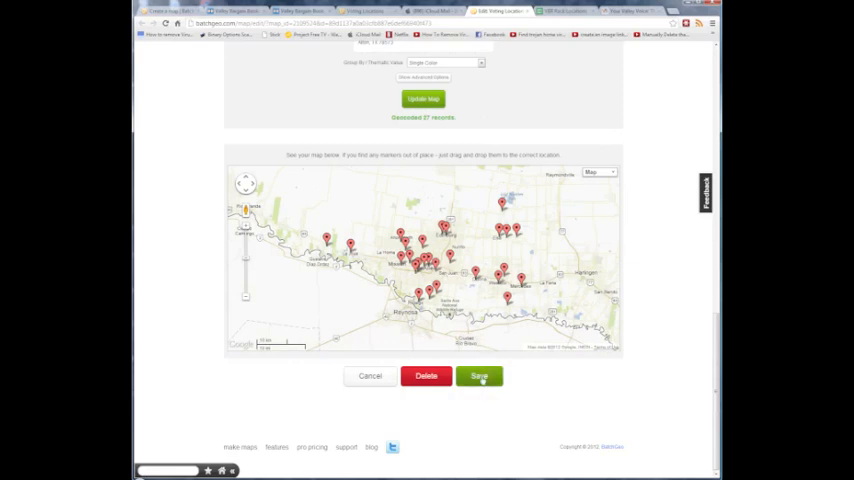
Save the Voting Locations map and scroll through its substation location list.
{"action": "left_click", "coordinate": [479, 375]}
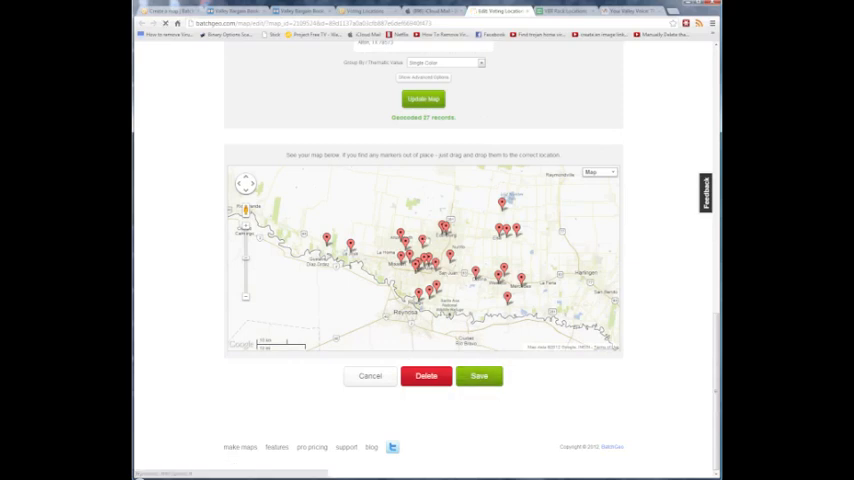
{"action": "left_click", "coordinate": [479, 375]}
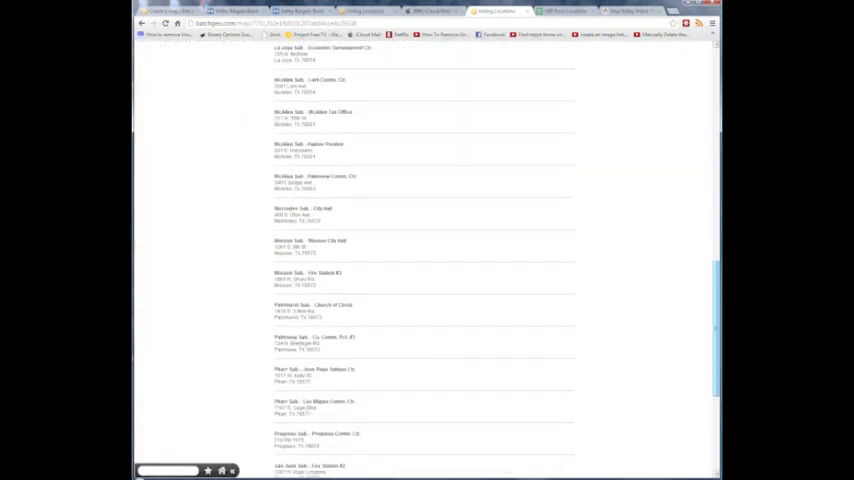
{"action": "scroll", "scroll_direction": "down", "scroll_amount": 3}
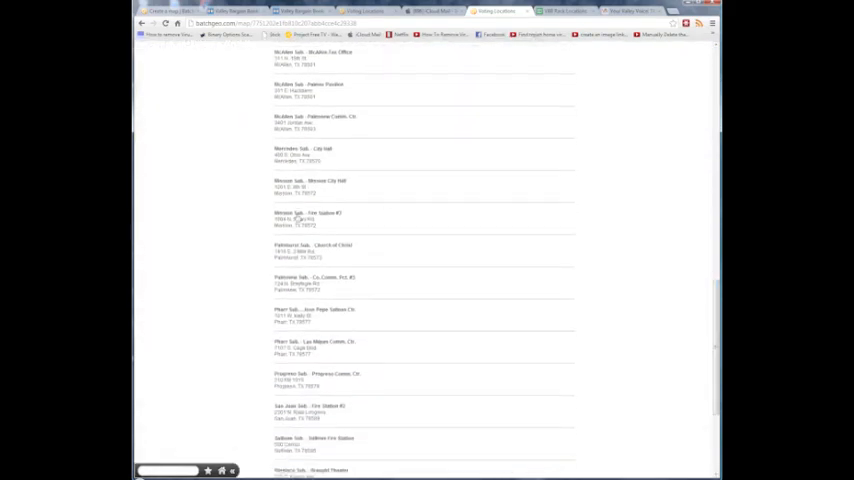
{"action": "scroll", "scroll_direction": "down", "scroll_amount": 3}
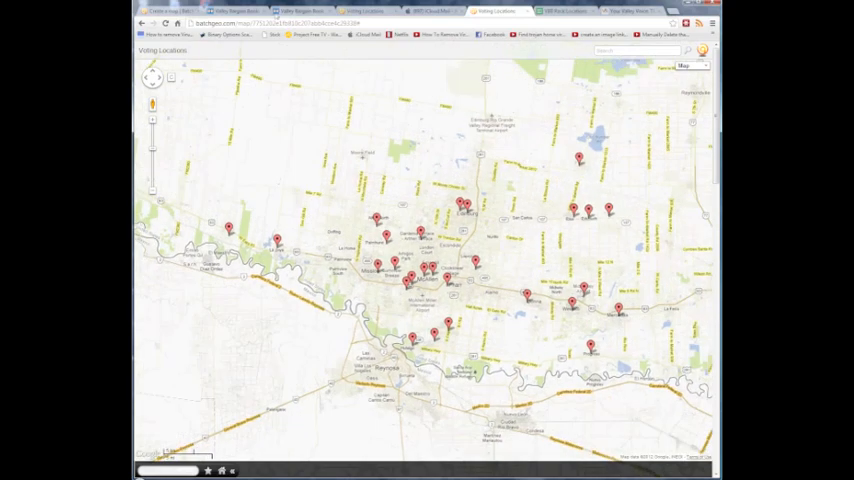
Review the Rack Locations map on Valley Bargain Book, then return to BatchGeo's create-a-map page.
{"action": "left_click", "coordinate": [290, 11]}
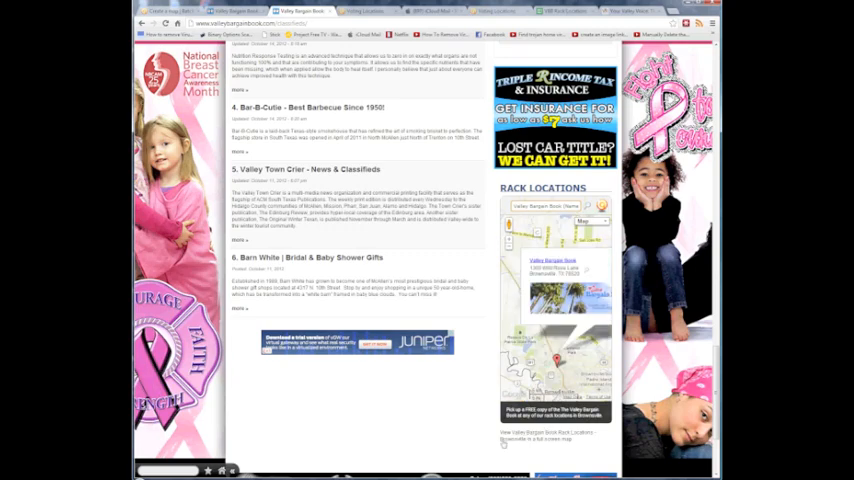
{"action": "scroll", "scroll_direction": "down", "scroll_amount": 3}
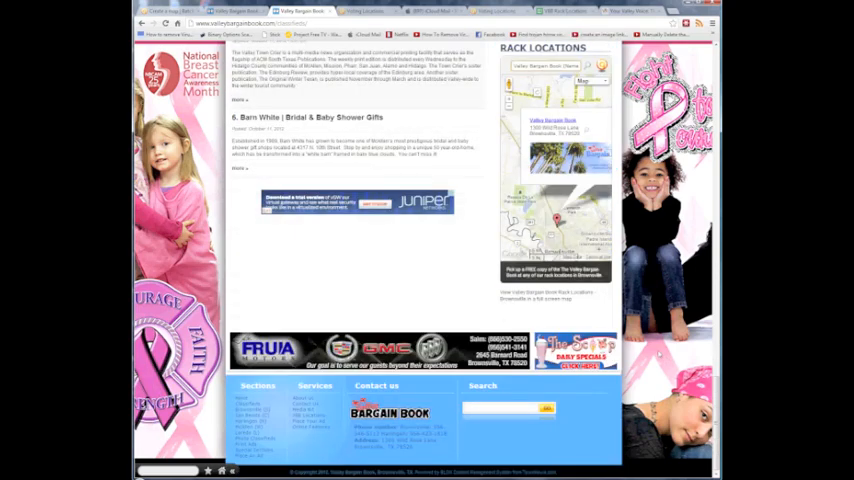
{"action": "scroll", "scroll_direction": "up", "scroll_amount": 3}
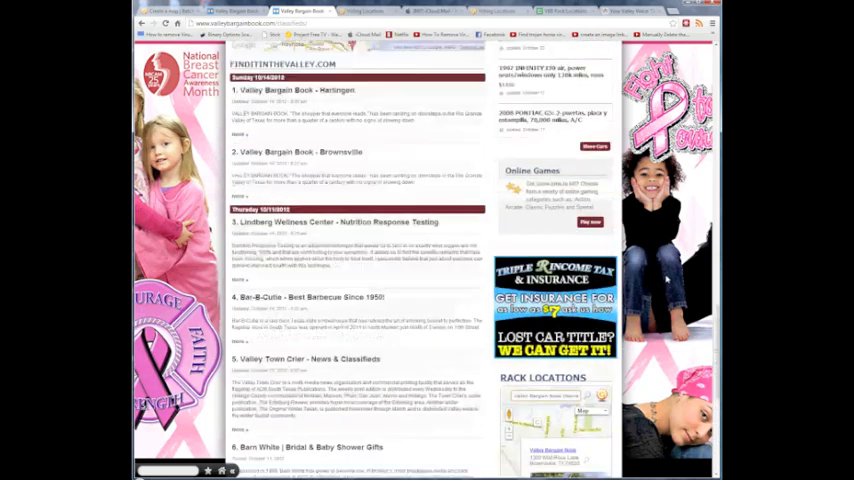
{"action": "scroll", "scroll_direction": "down", "scroll_amount": 3}
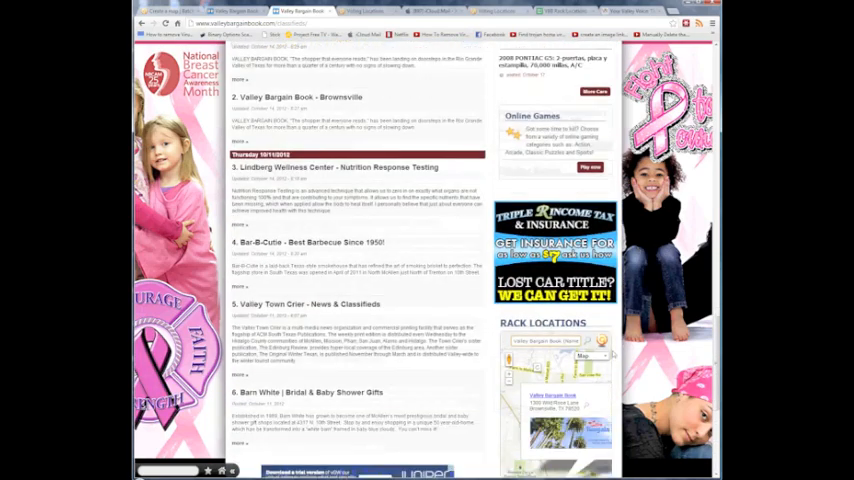
{"action": "scroll", "scroll_direction": "down", "scroll_amount": 3}
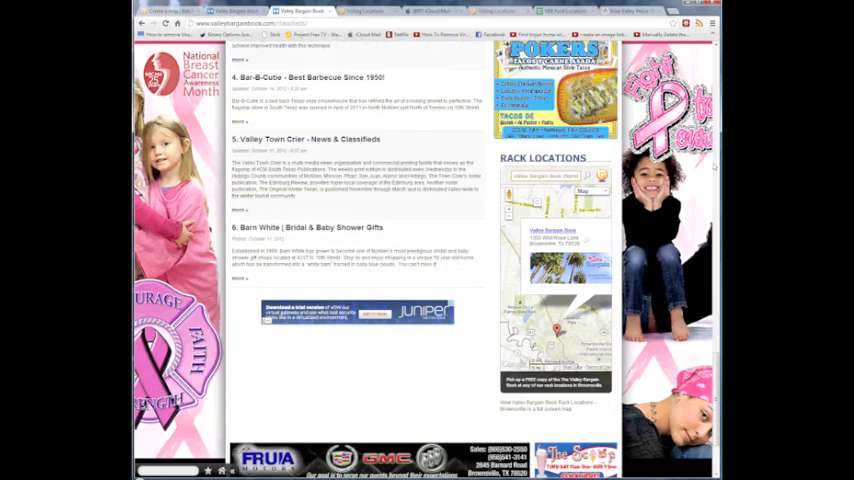
{"action": "left_click", "coordinate": [360, 11]}
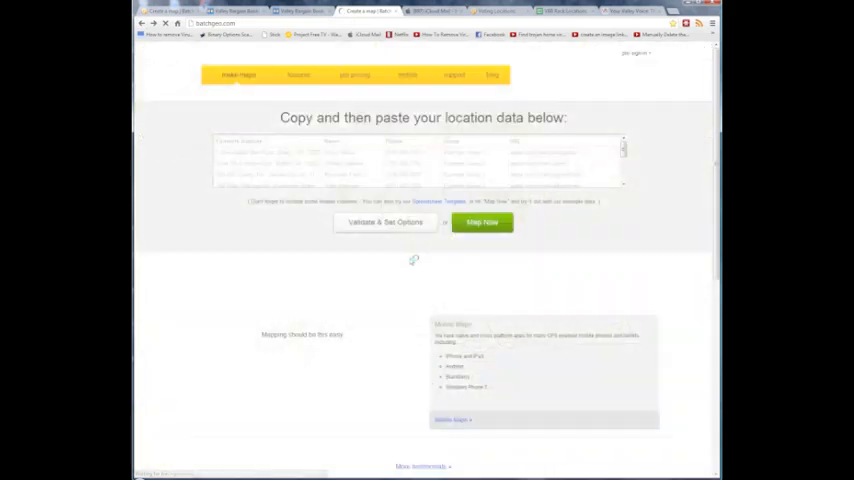
Update the Voting Locations map until 27 records are geocoded and plotted across the valley.
{"action": "scroll", "scroll_direction": "down", "scroll_amount": 3}
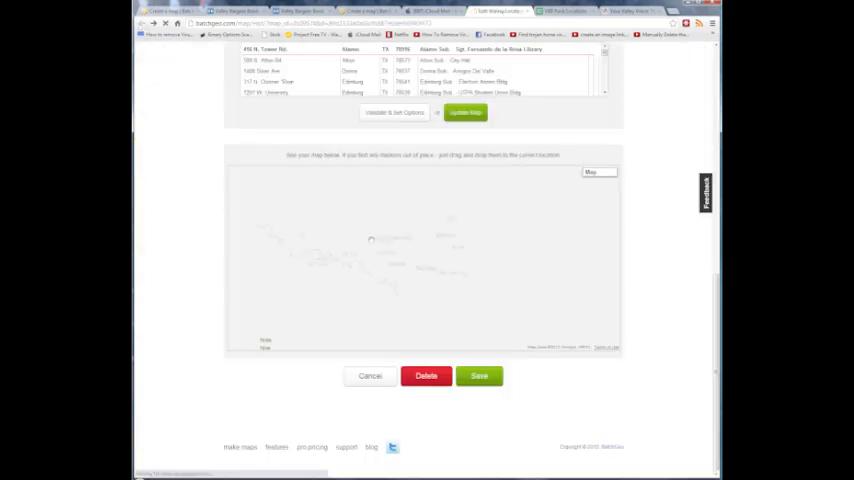
{"action": "left_click", "coordinate": [465, 112]}
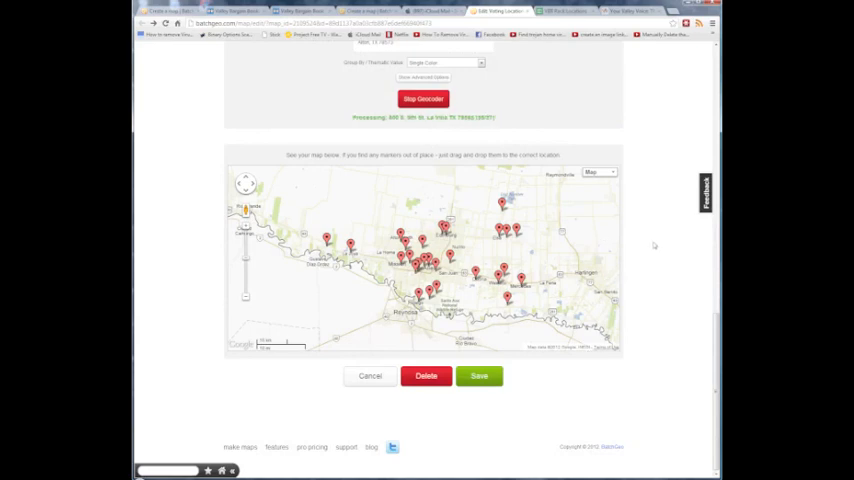
{"action": "left_click", "coordinate": [422, 98]}
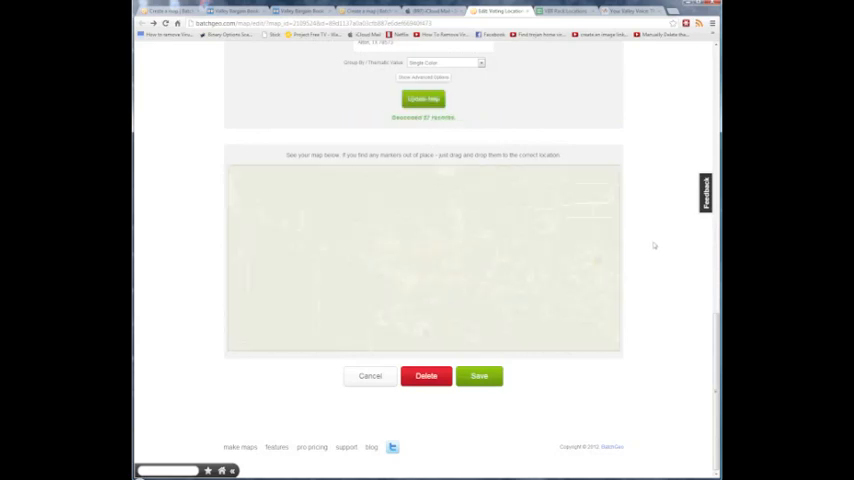
{"action": "left_click", "coordinate": [422, 99]}
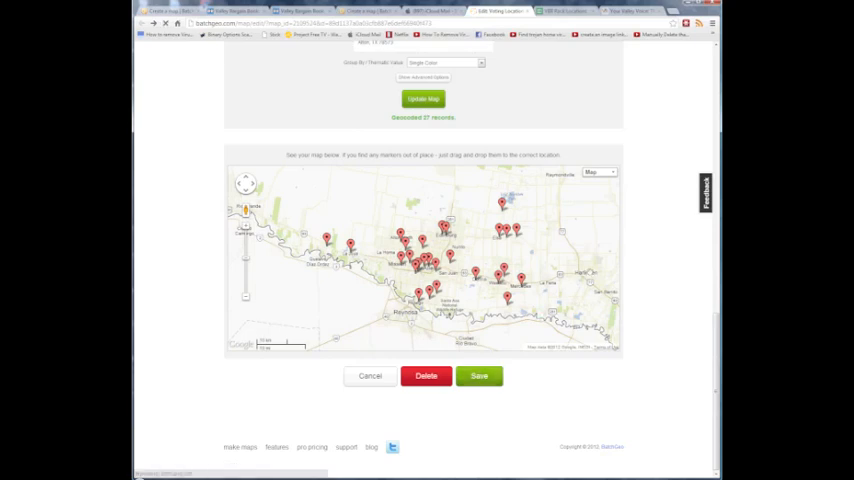
Save the re-geocoded Voting Locations map.
{"action": "left_click", "coordinate": [478, 375]}
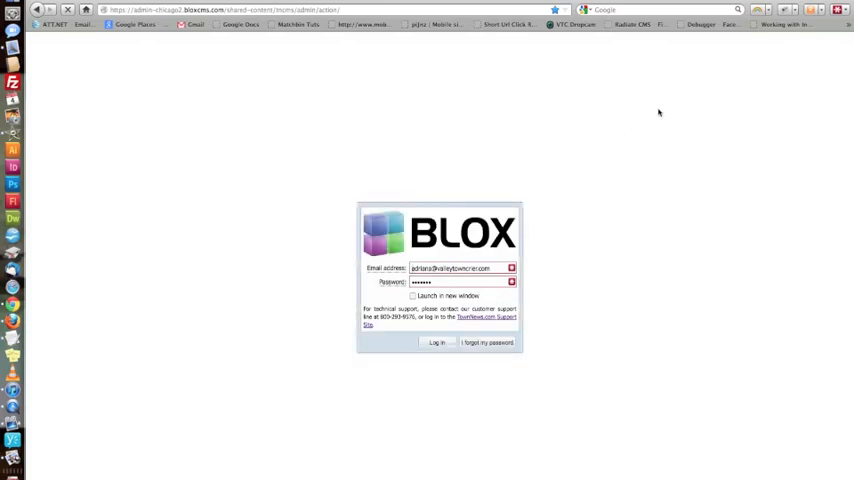
Log in to BLOX CMS with LastPass's saved credentials.
{"action": "left_click", "coordinate": [460, 268]}
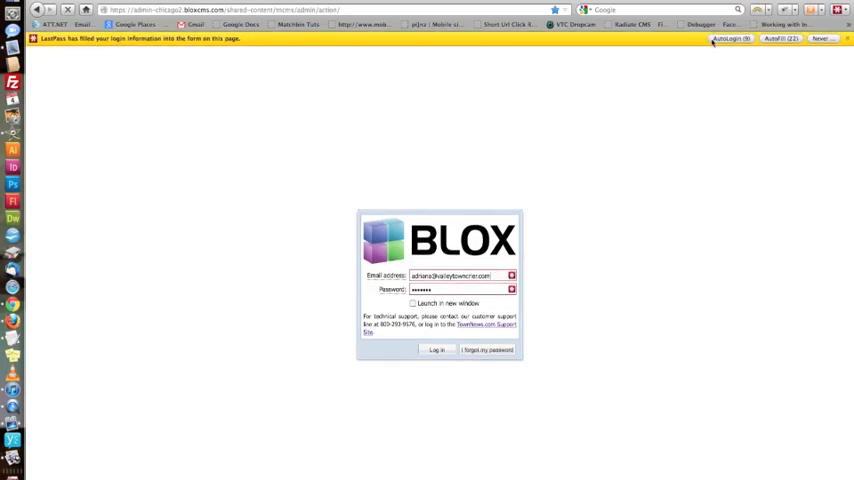
{"action": "left_click", "coordinate": [730, 38]}
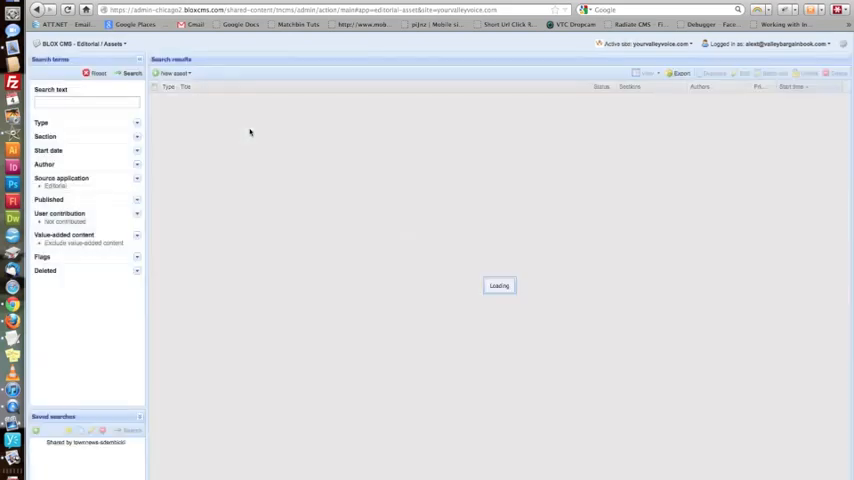
Create a new HTML asset holding the BatchGeo iframe embed code, and select the code.
{"action": "left_click", "coordinate": [173, 73]}
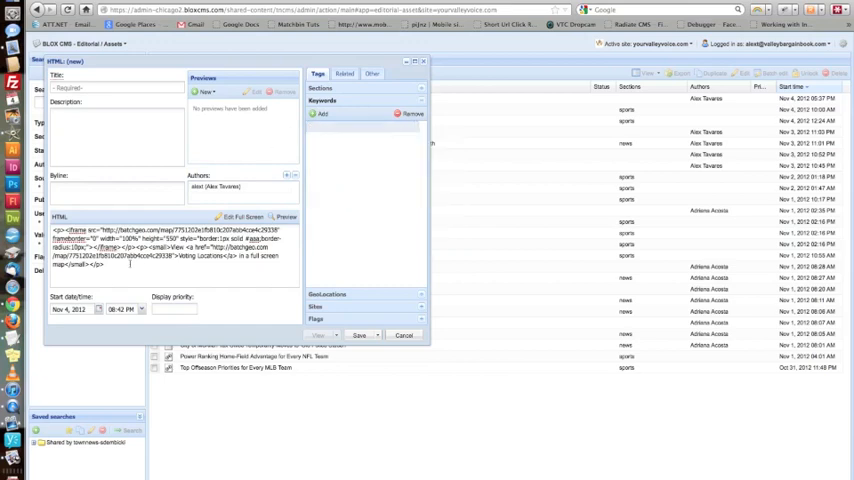
{"action": "triple_click", "coordinate": [170, 247]}
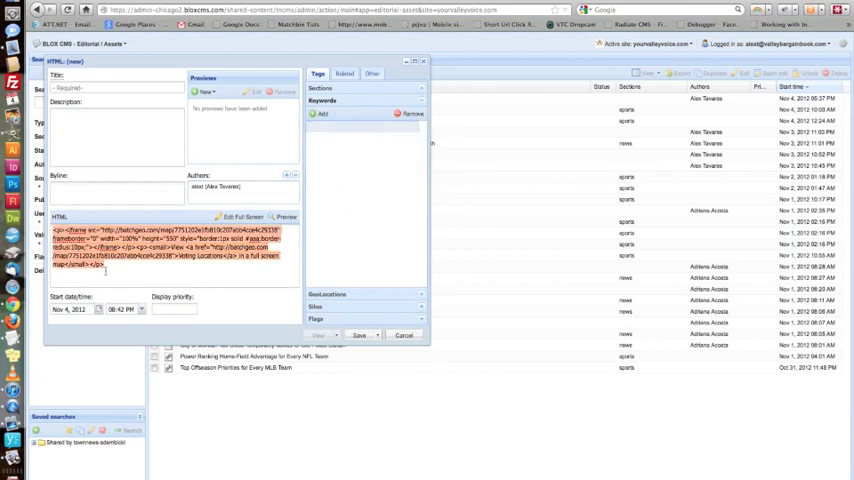